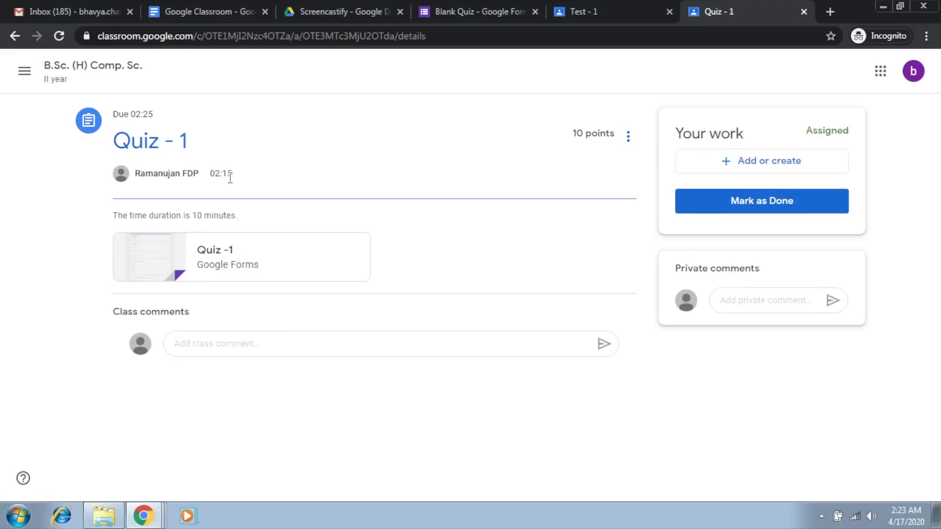
mouse_move(240, 258)
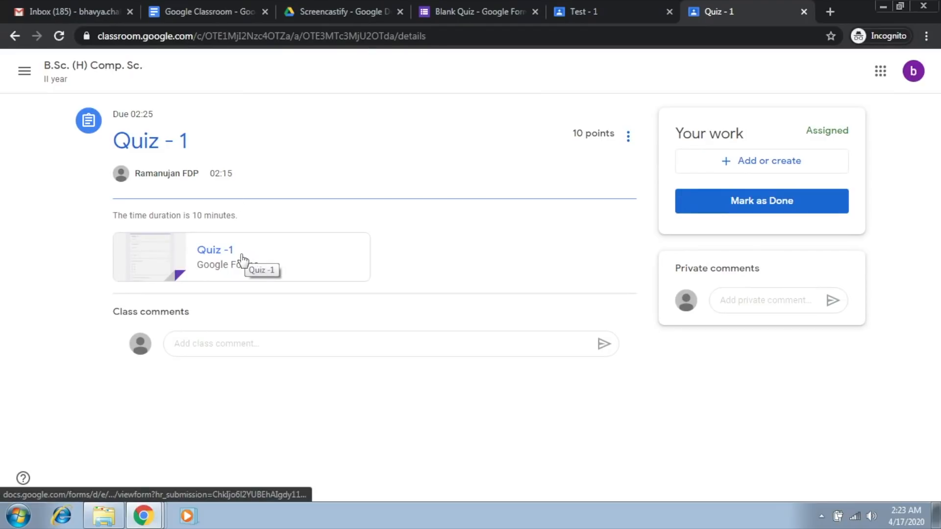
click(215, 249)
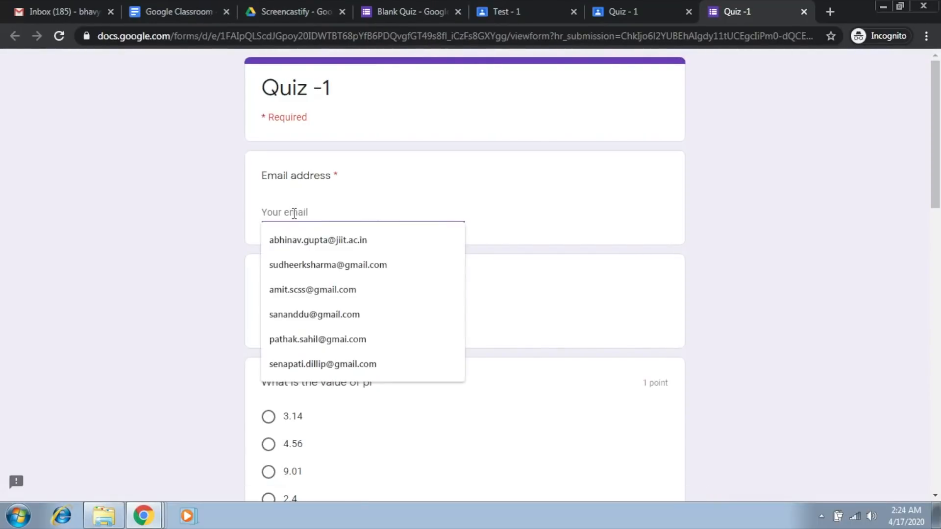
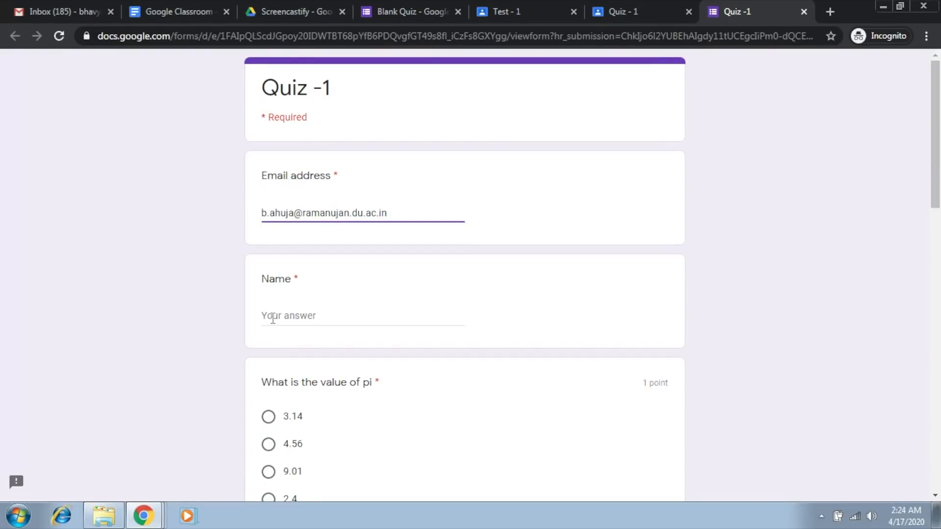
text(Bhaya)
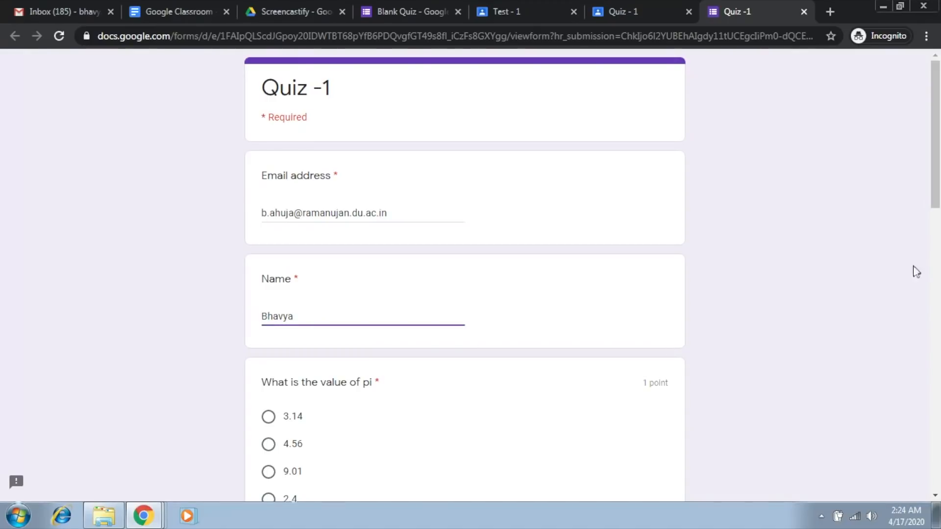
- Choose Sachin Tendulkar as the personality answer
scroll(down, 3)
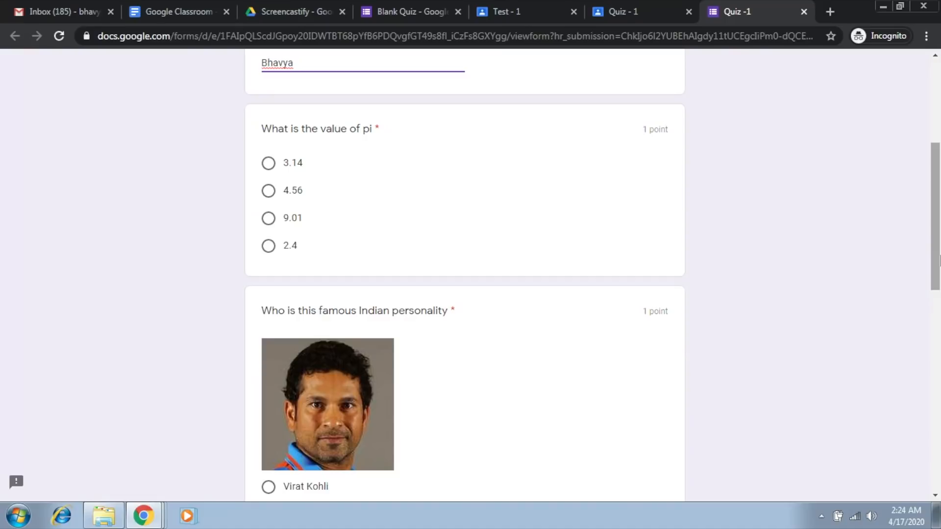
click(268, 163)
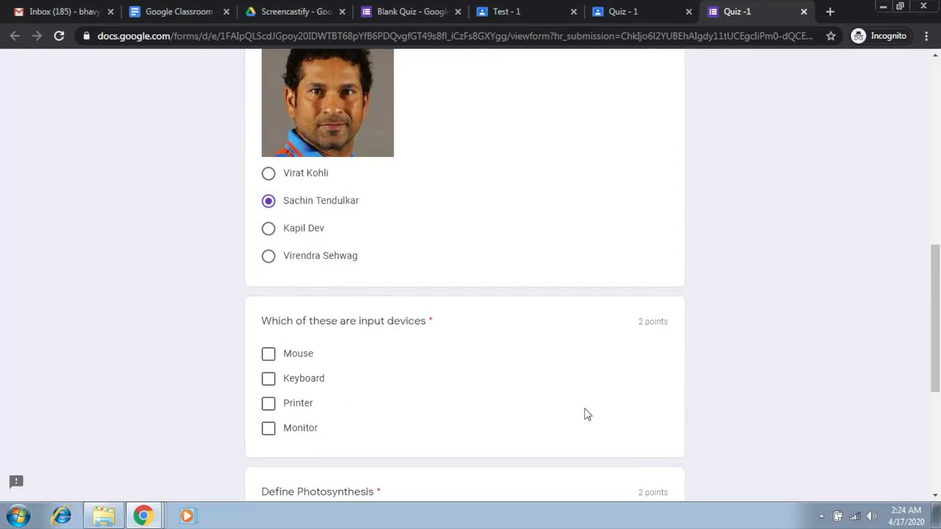
scroll(down, 3)
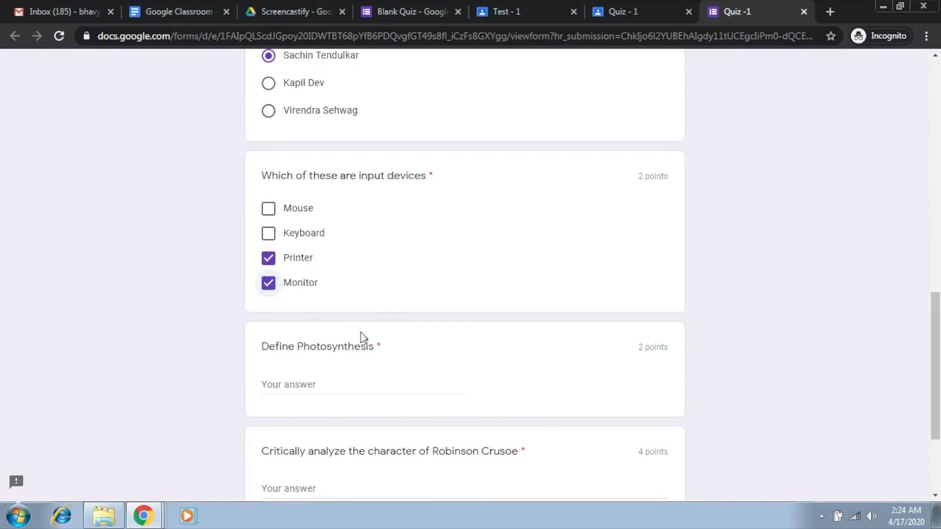
- Answer Define Photosynthesis with 'Create food for the plant'
click(362, 385)
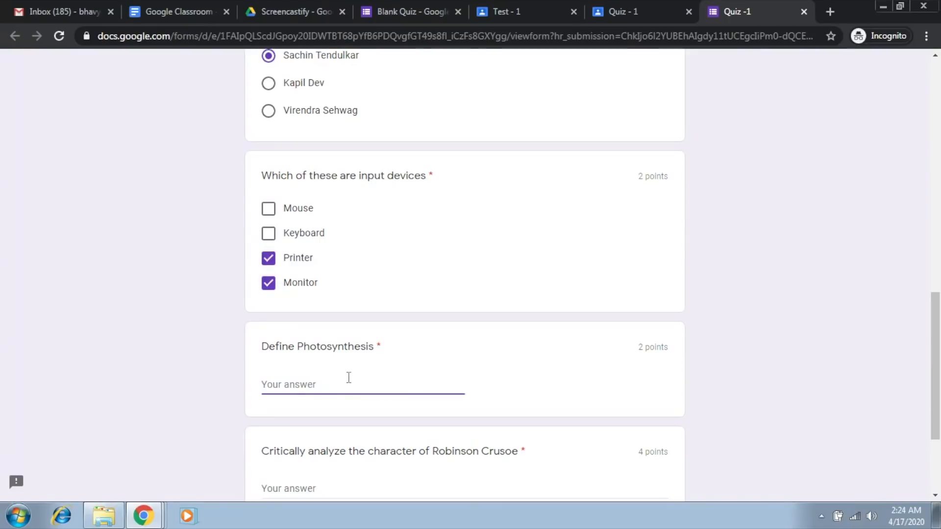
text(Create)
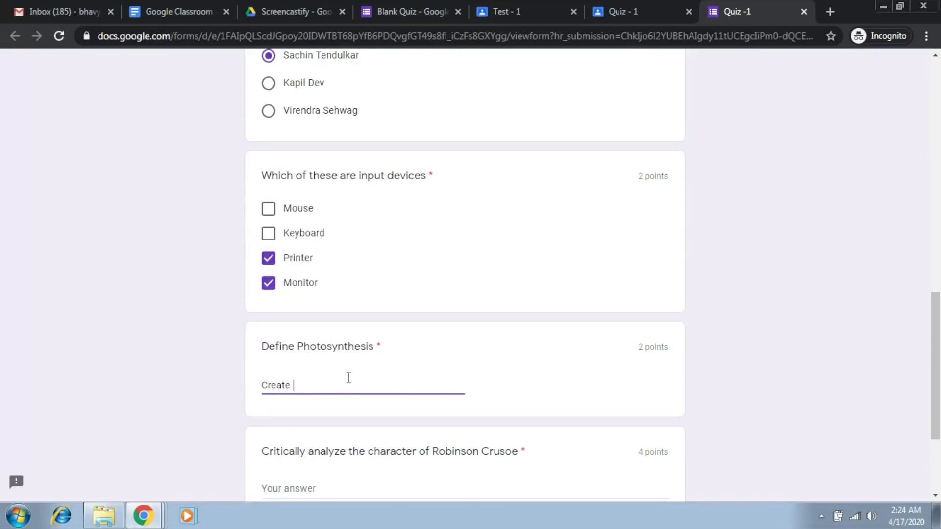
text(food for th)
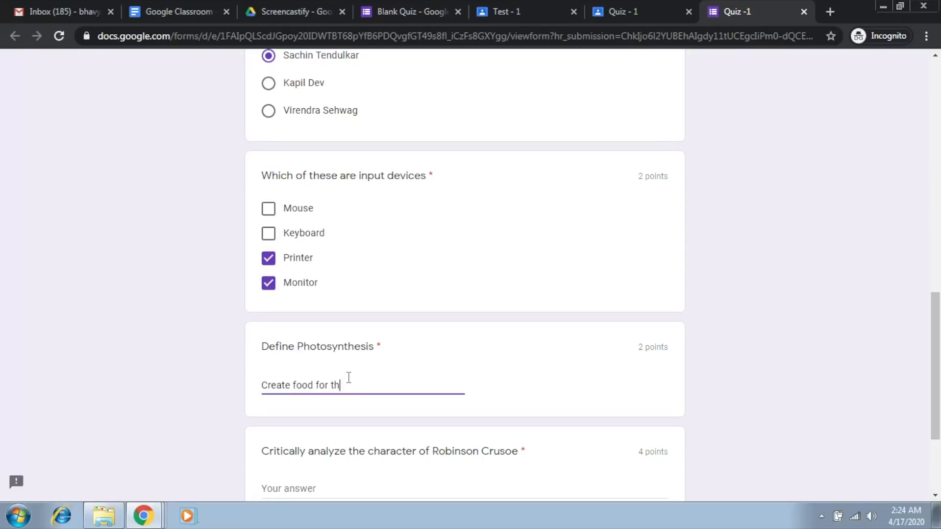
text(e plant)
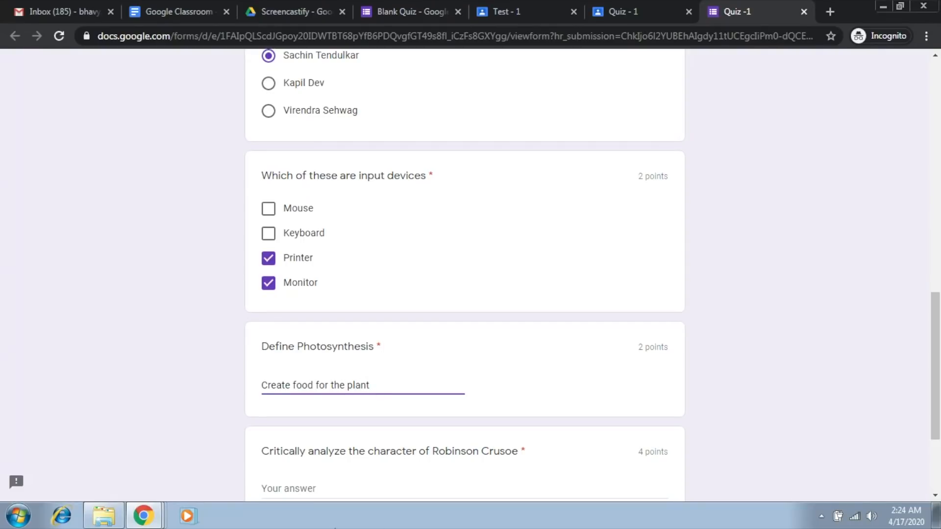
- Answer 'Som related to Robinson Crusoe' for the last question and submit the quiz
text(Something)
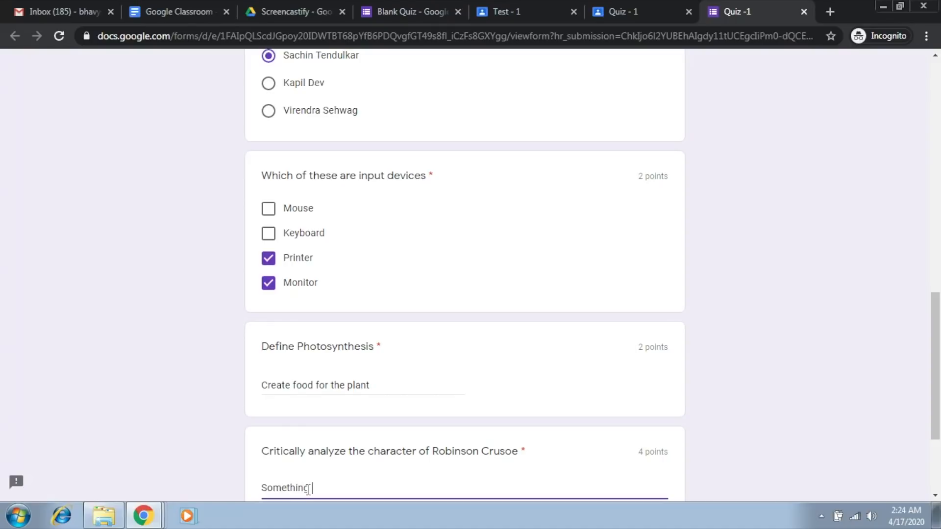
text(related to)
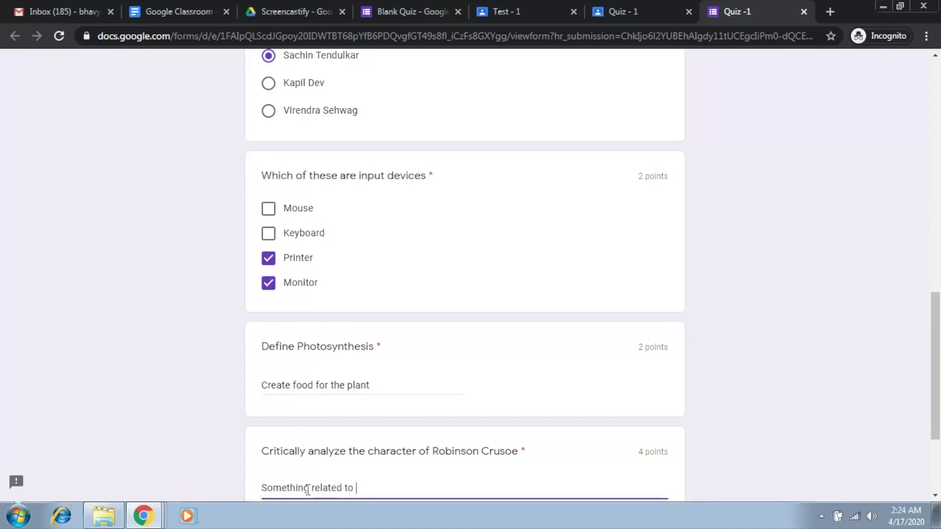
text(Robinson Cr)
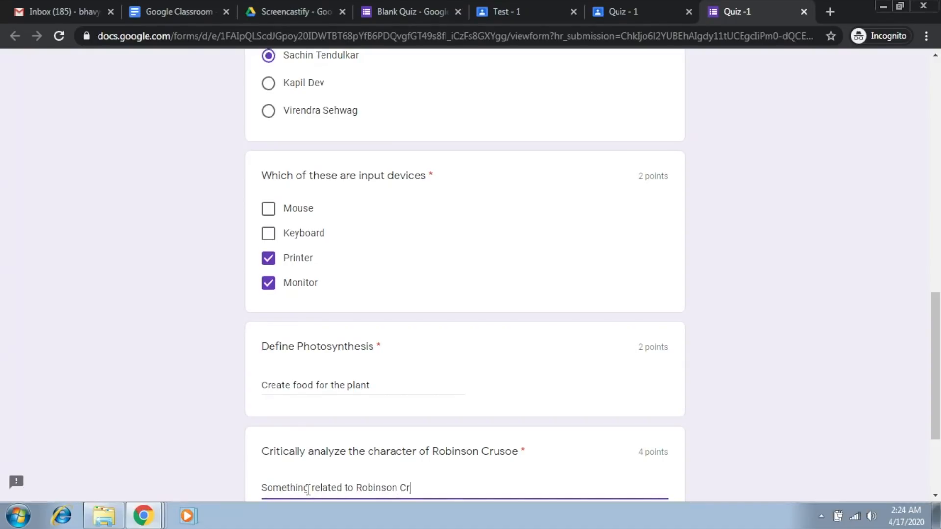
text(usoe)
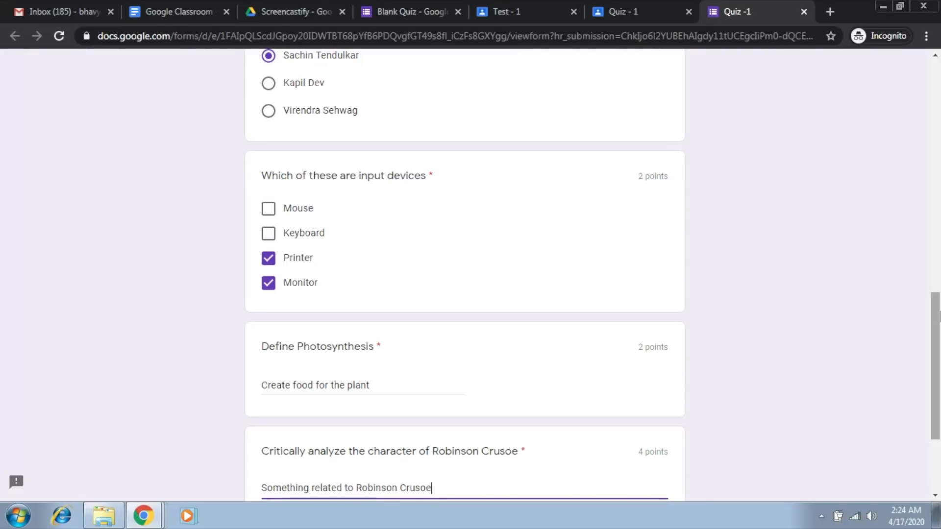
scroll(down, 3)
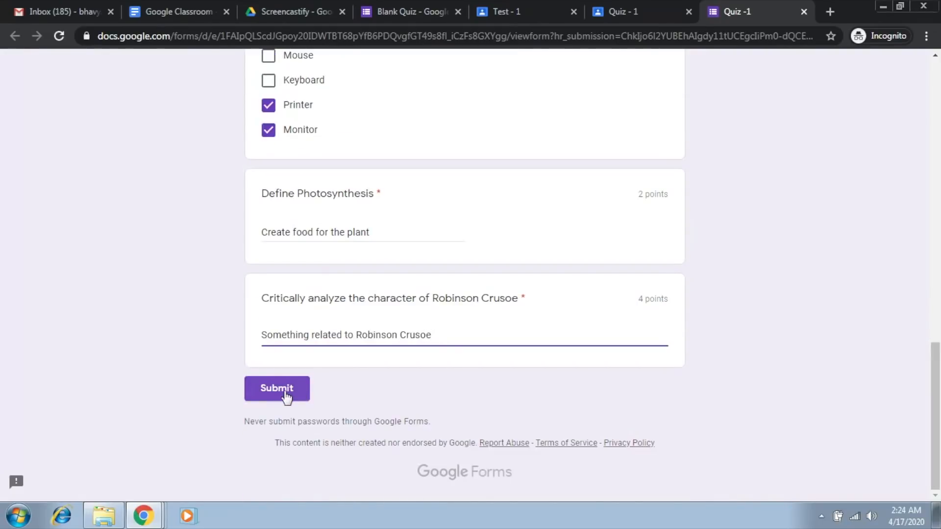
click(276, 388)
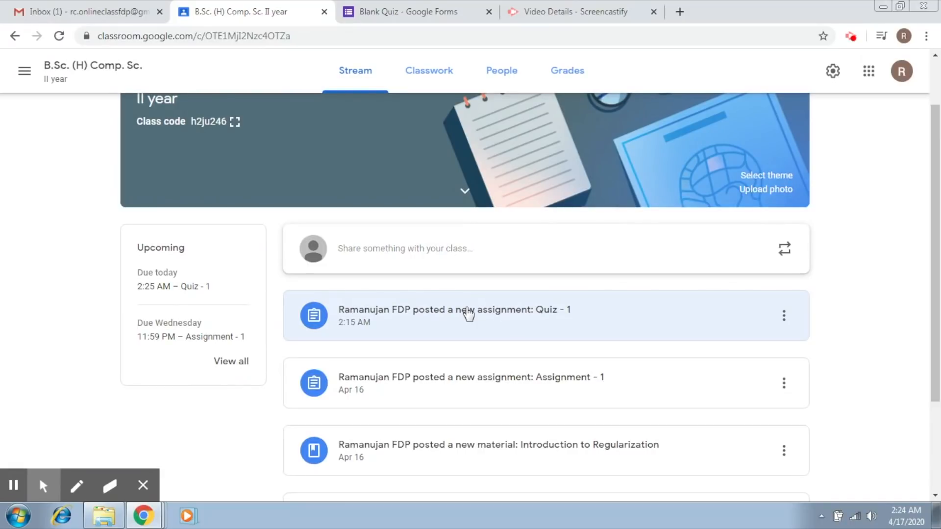
- Check the Quiz - 1 student work showing one submission turned in, then go to its Forms responses
click(453, 310)
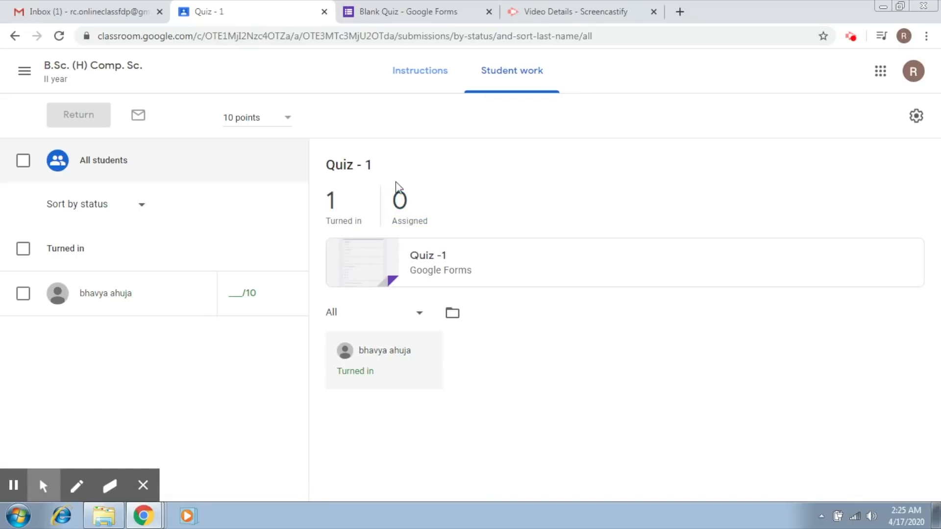
mouse_move(237, 293)
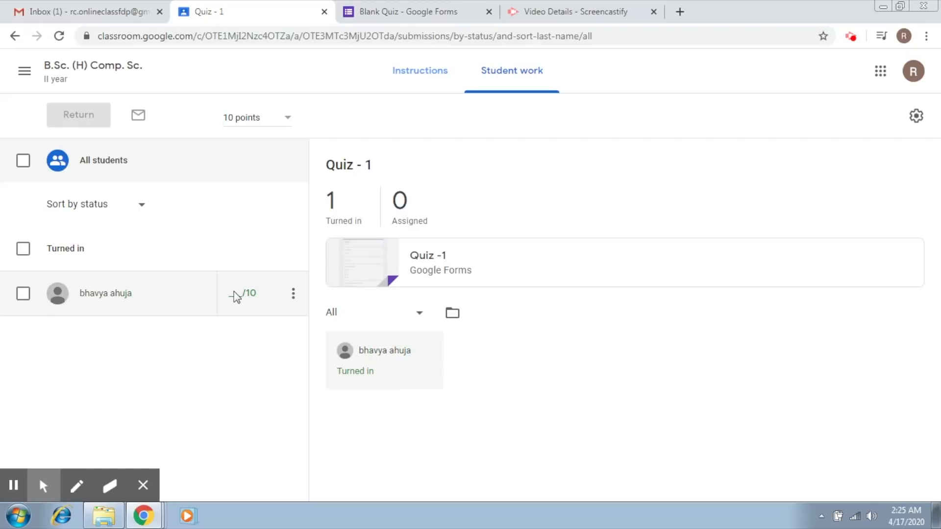
click(105, 293)
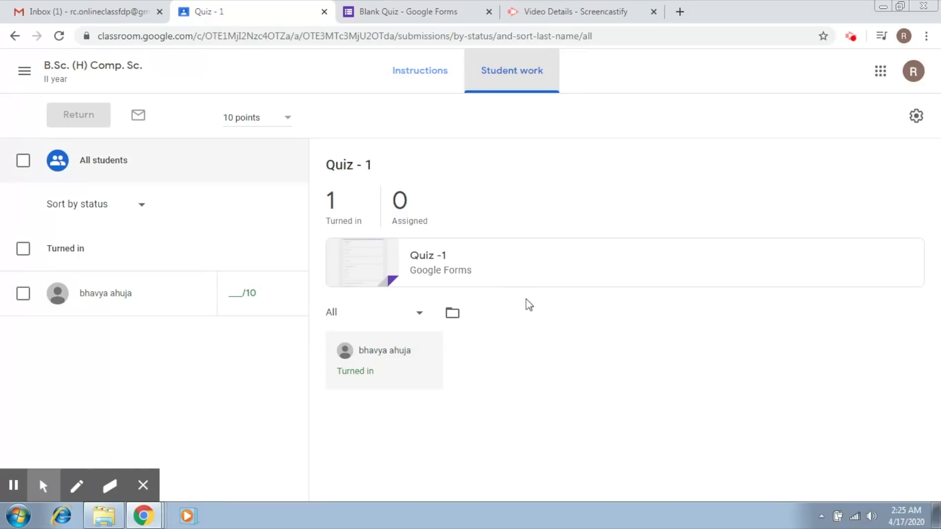
mouse_move(416, 11)
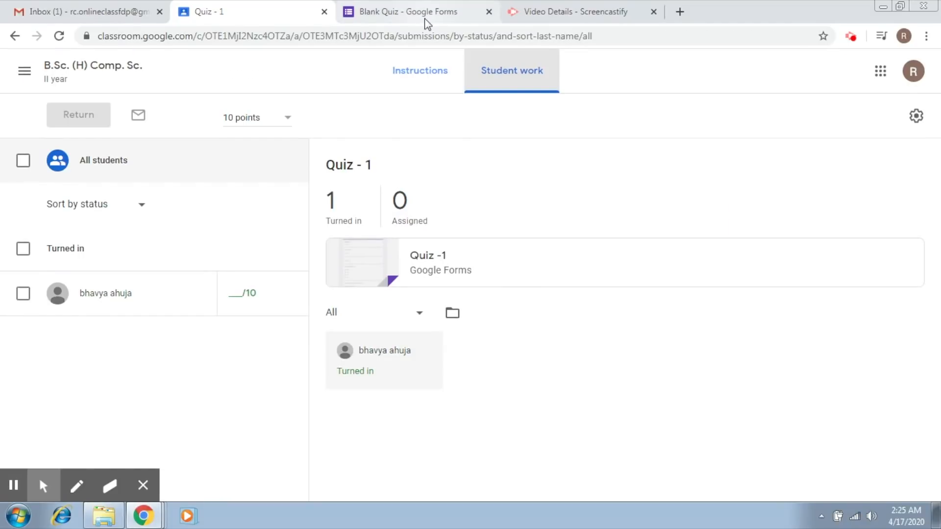
click(408, 12)
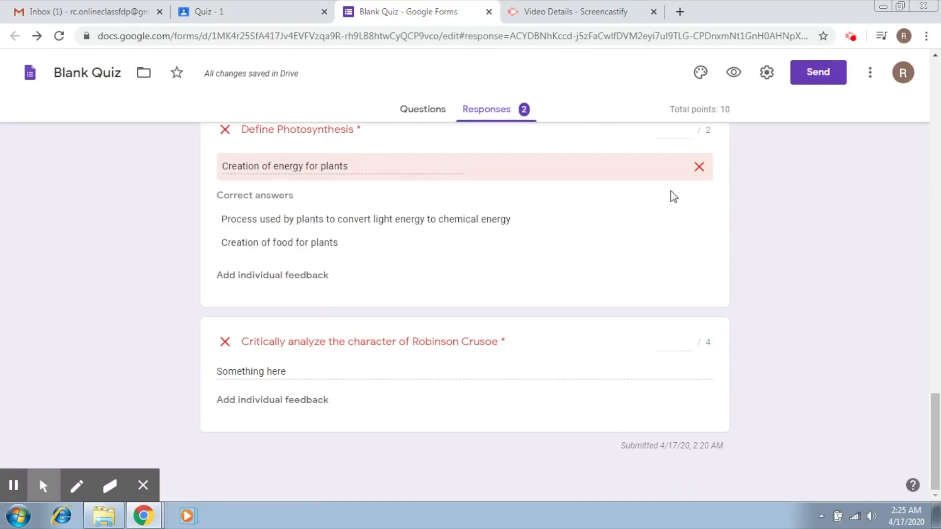
scroll(down, 3)
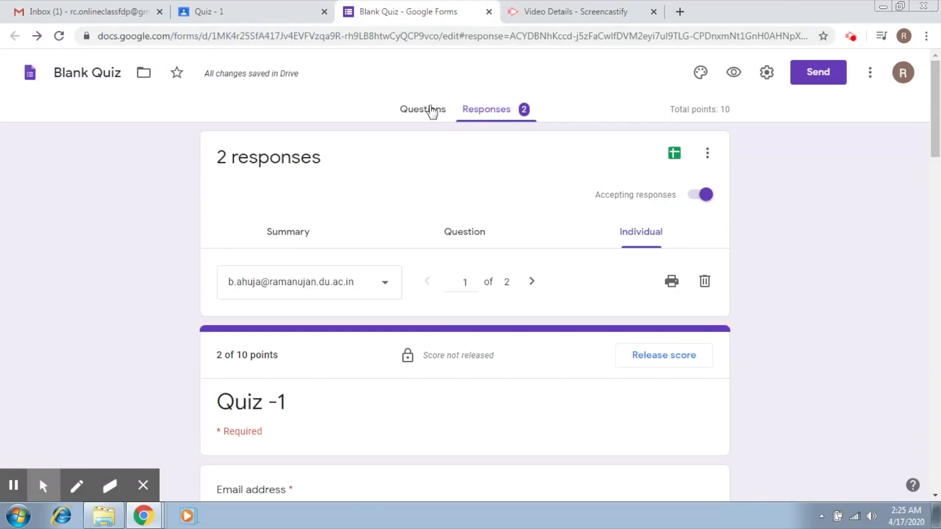
click(422, 108)
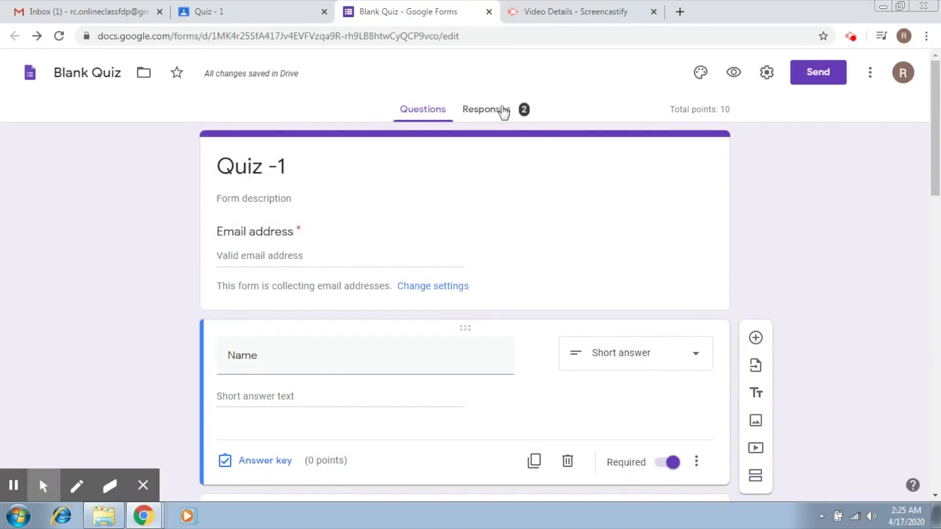
click(486, 108)
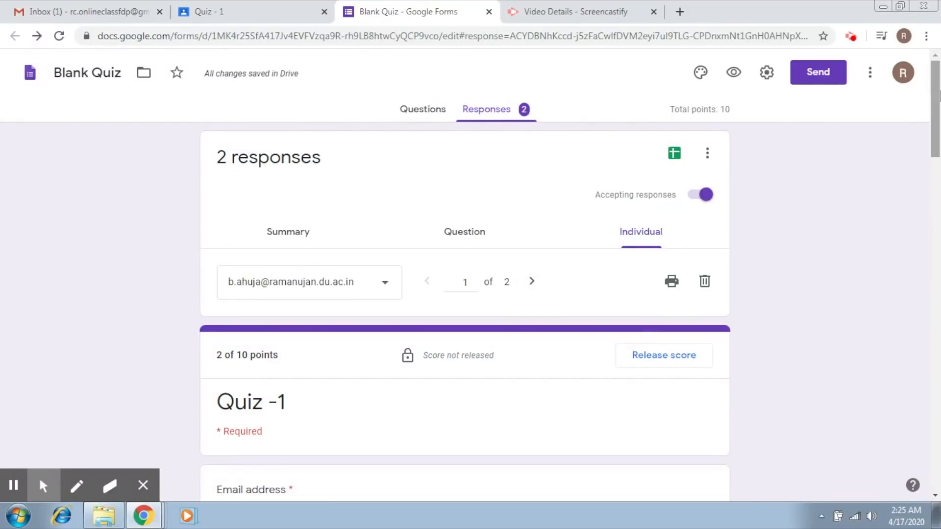
scroll(down, 3)
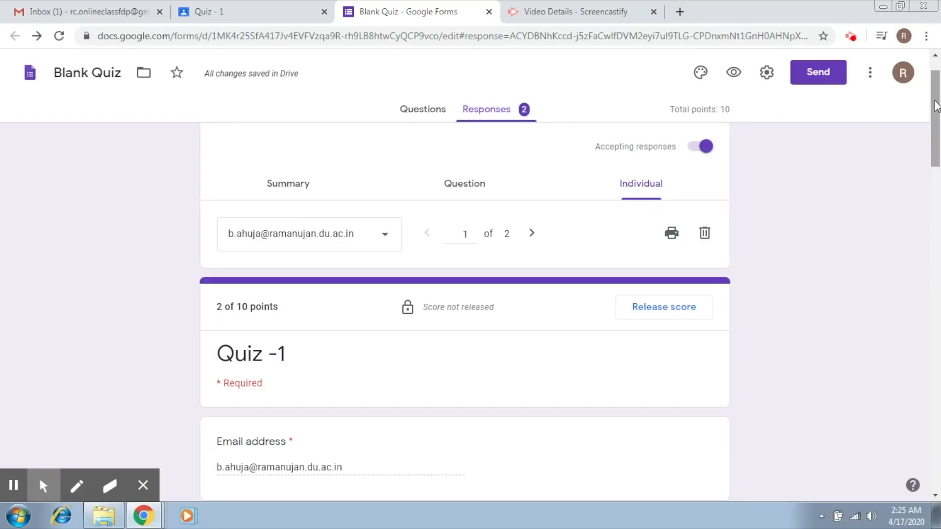
scroll(down, 3)
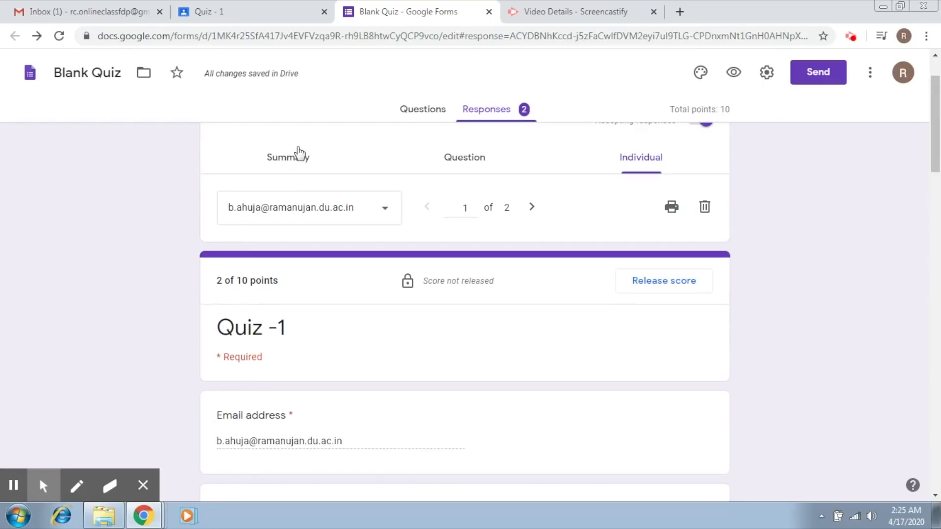
click(288, 157)
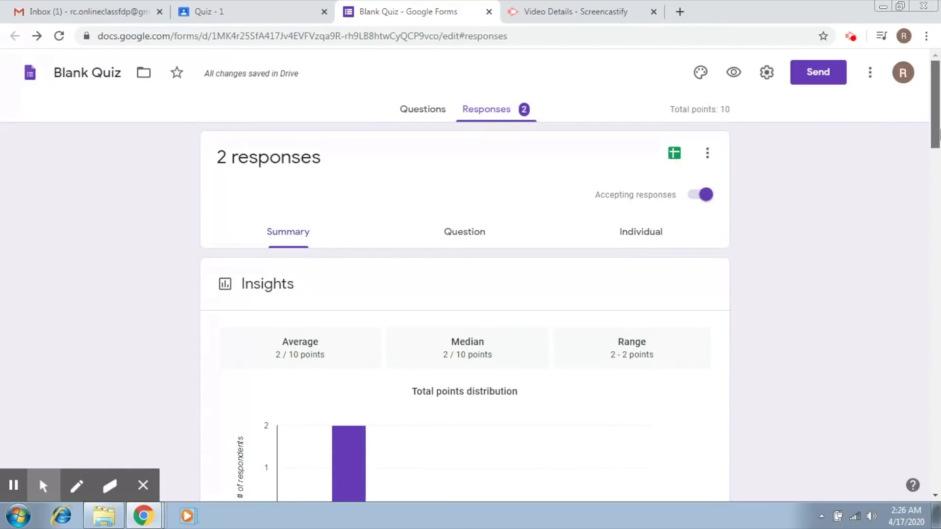
- Scroll through Insights, missed questions, the unreleased scores of 2, and per-question charts
scroll(down, 3)
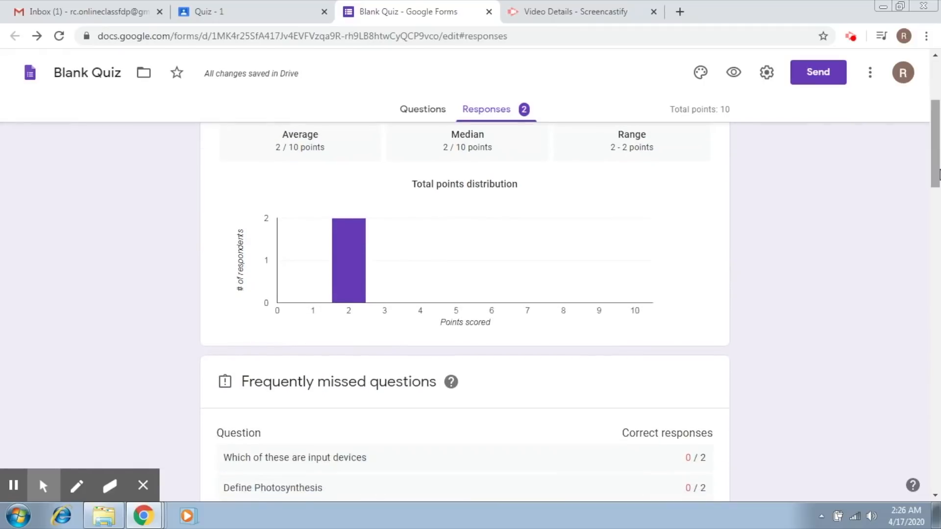
scroll(down, 3)
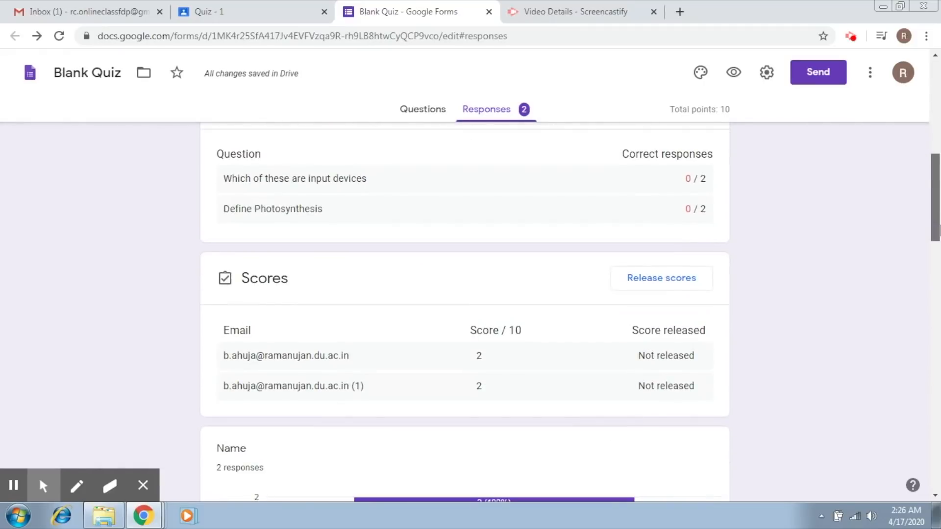
scroll(down, 3)
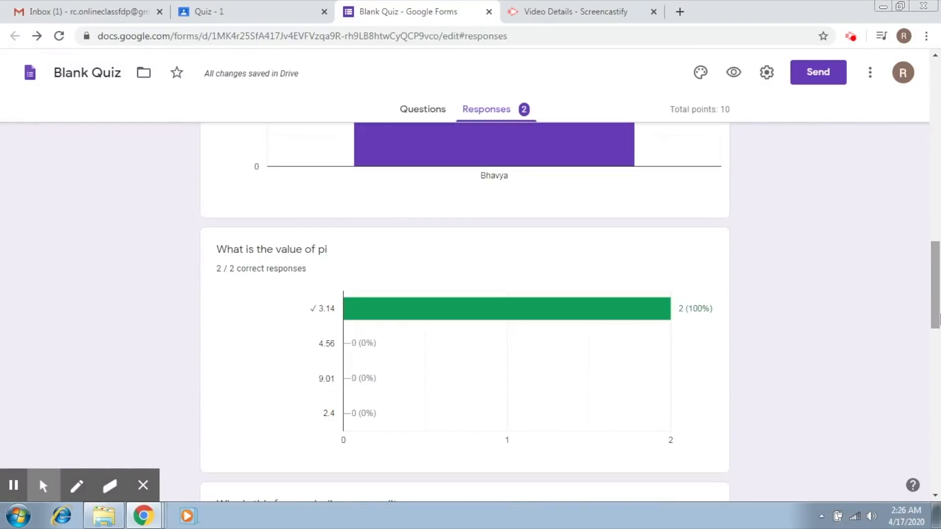
scroll(down, 3)
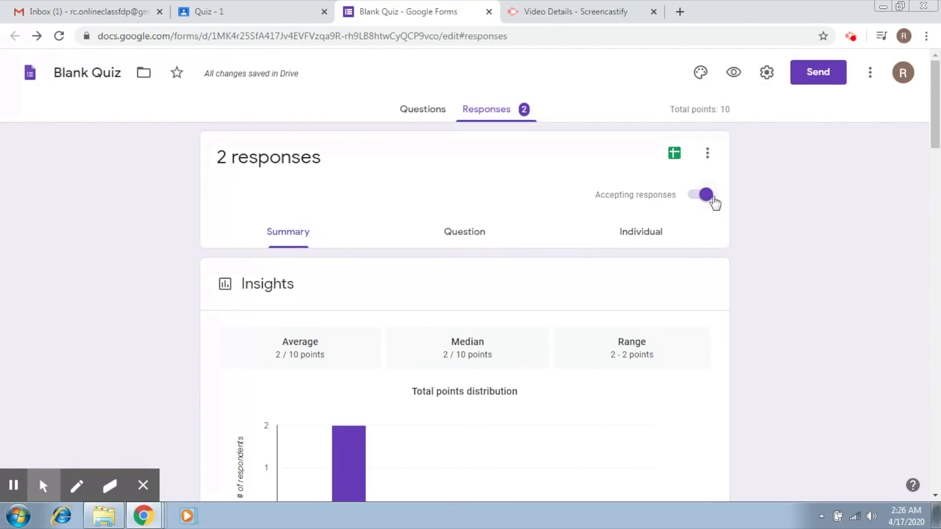
- Download all responses as the Blank Quiz CSV from the responses menu
click(707, 153)
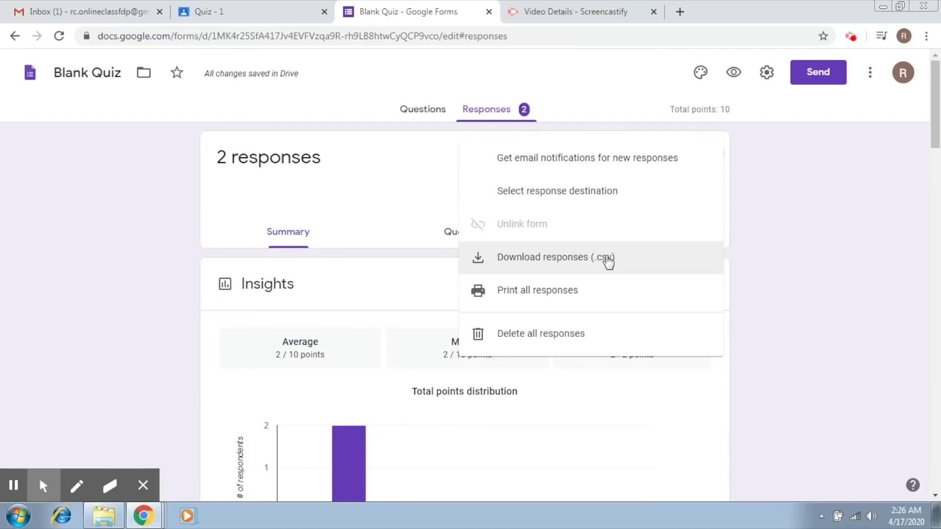
mouse_move(604, 269)
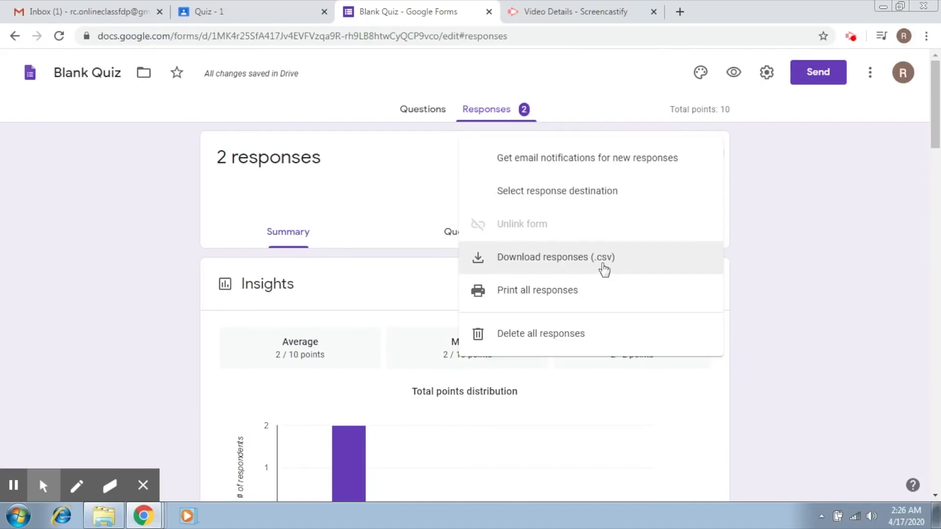
click(555, 257)
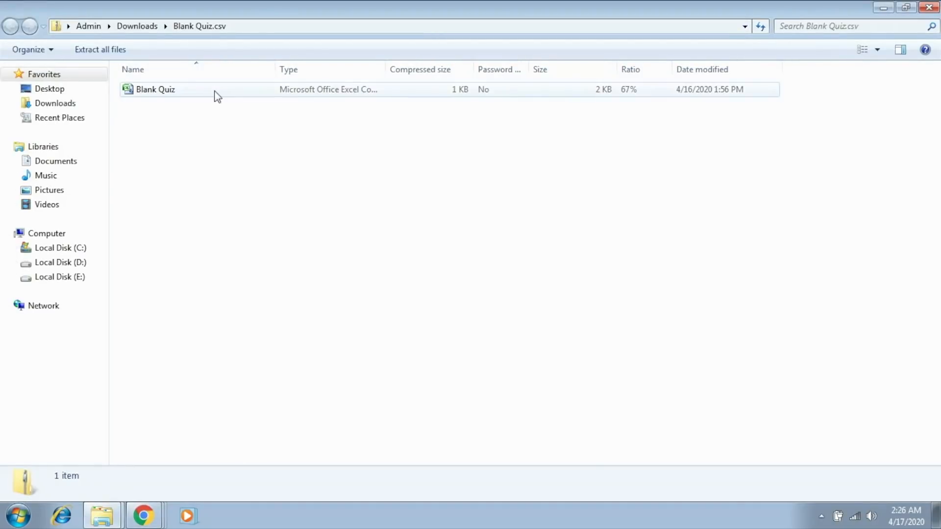
- Inspect the Blank Quiz CSV in Excel: score in C2, name in D3, empty F2 and essay score in T2
double_click(155, 89)
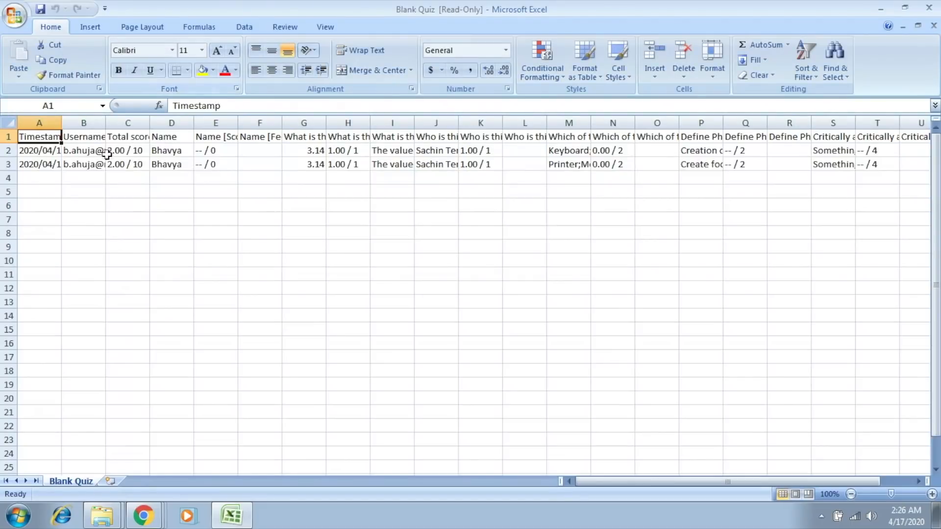
click(127, 150)
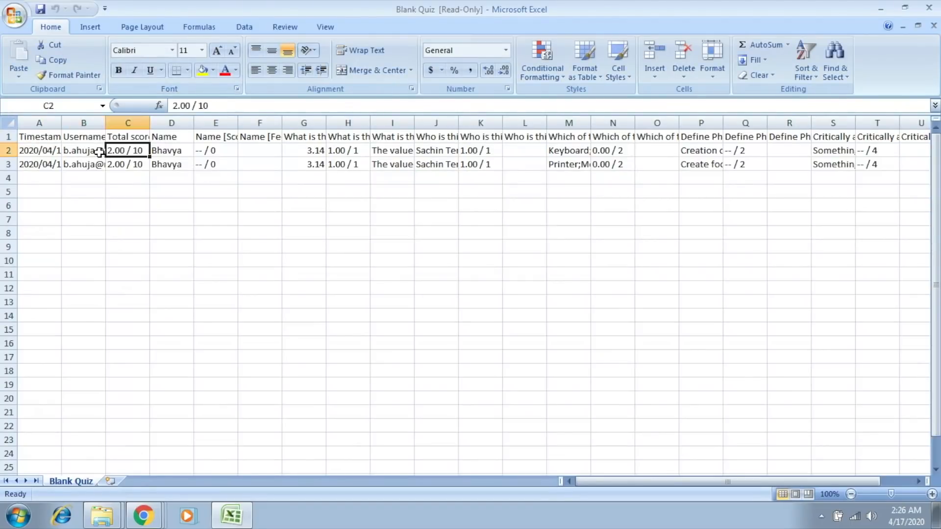
click(171, 164)
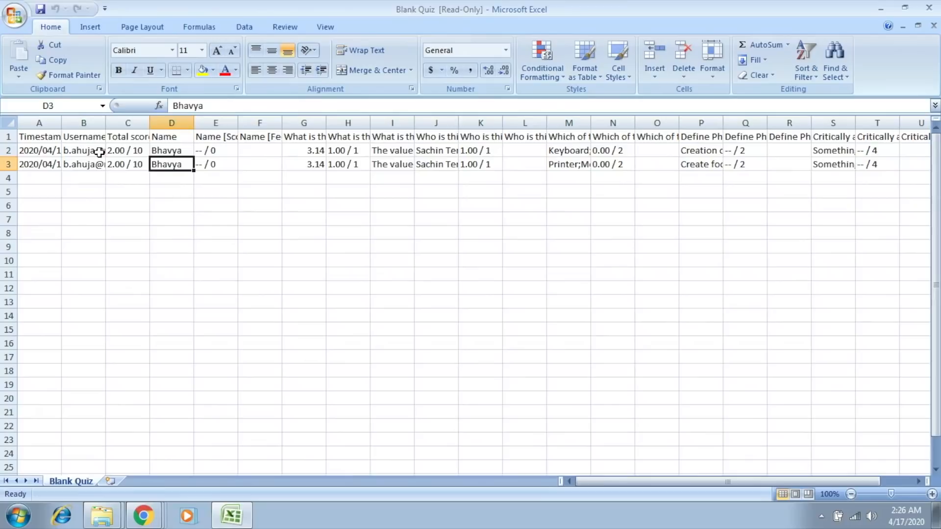
click(259, 150)
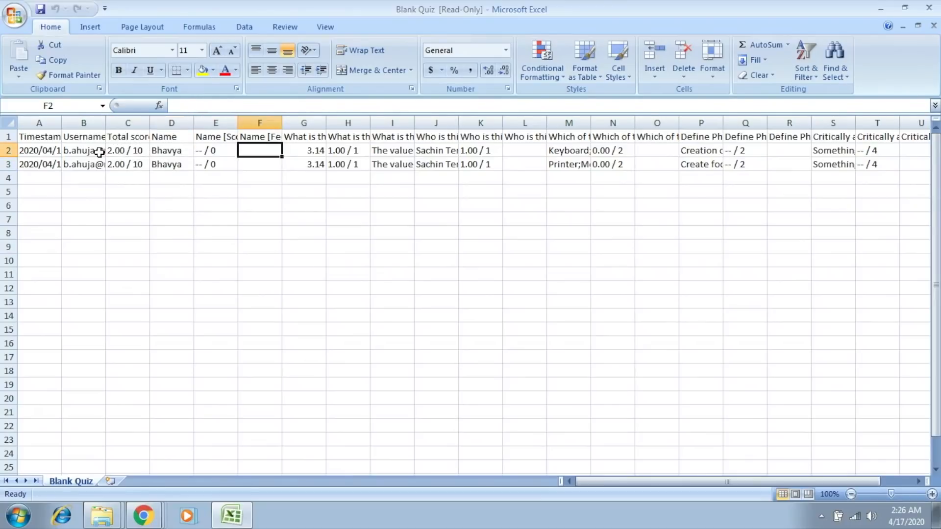
click(567, 150)
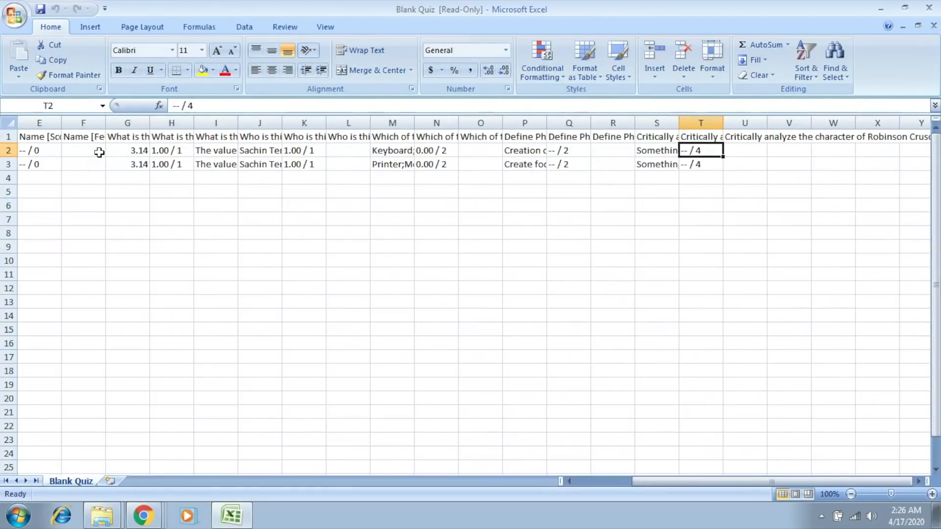
click(258, 150)
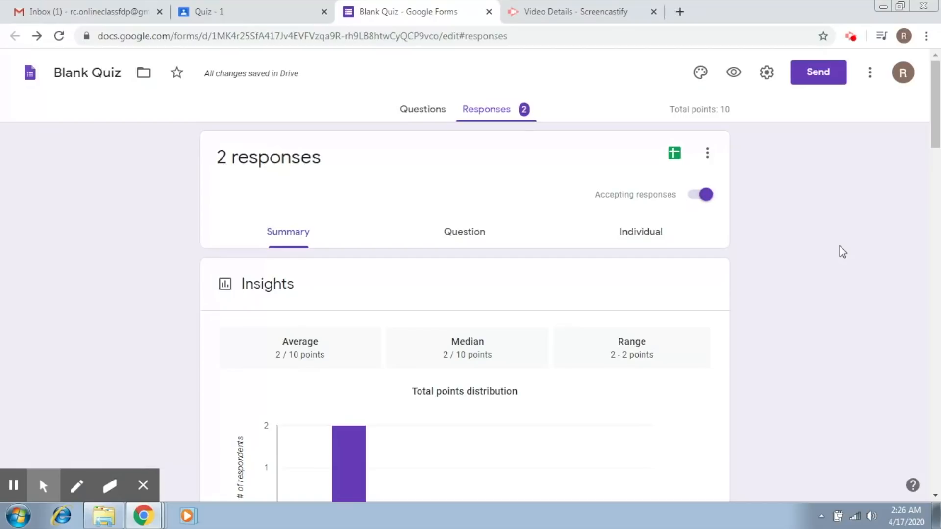
mouse_move(837, 248)
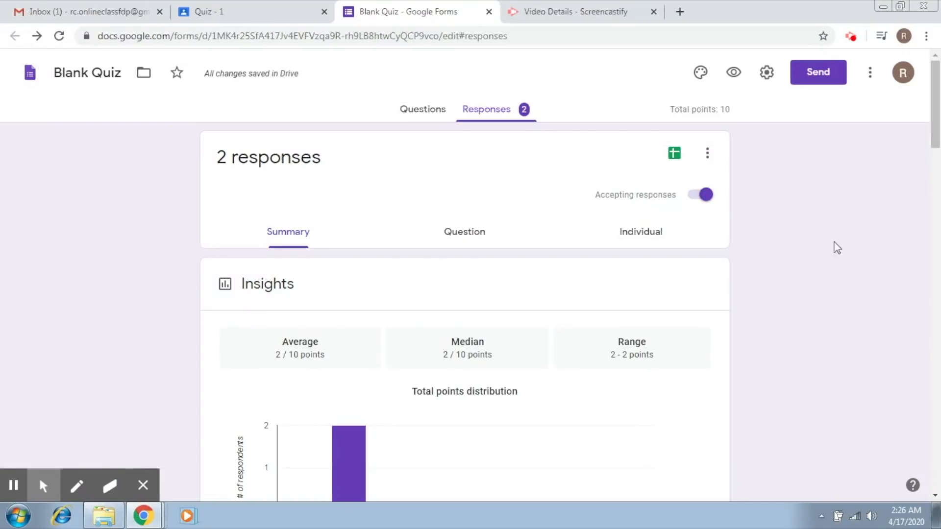
mouse_move(511, 219)
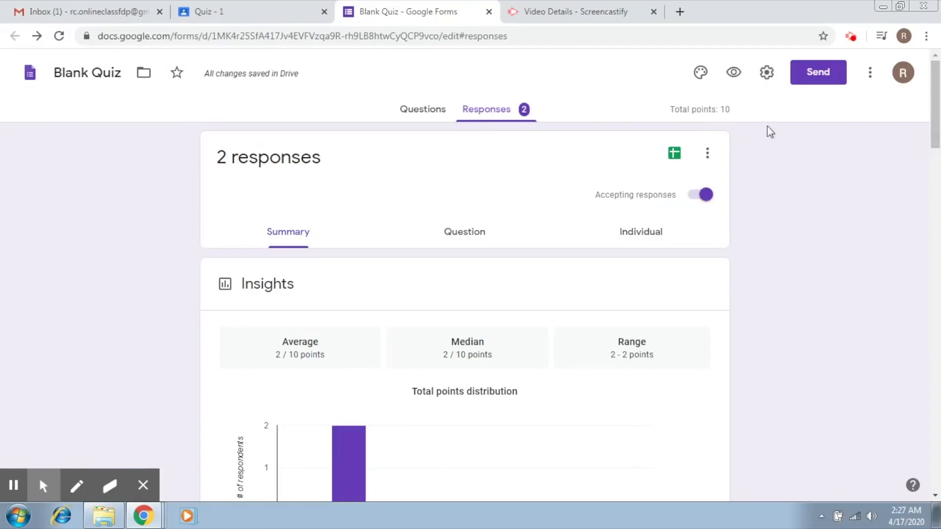
mouse_move(674, 153)
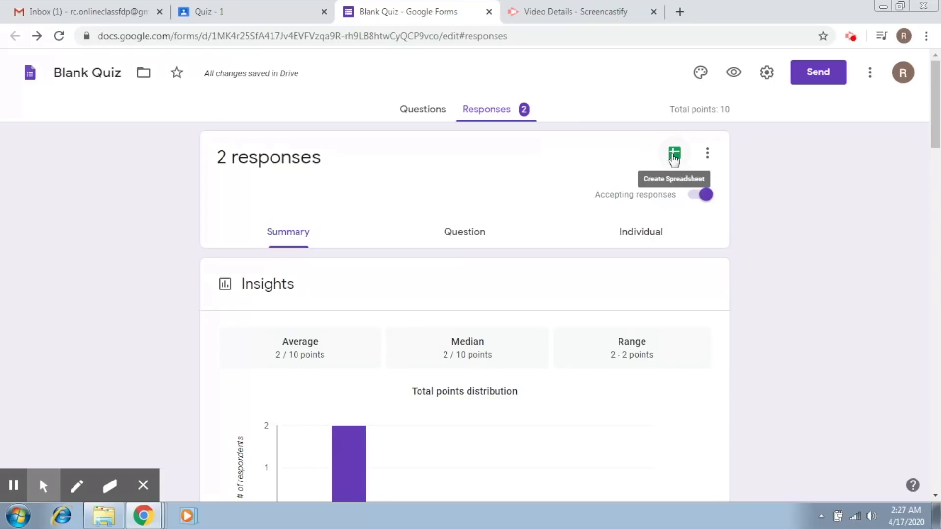
- Create the new linked spreadsheet Blank Quiz (Responses) from the Sheets icon
click(673, 154)
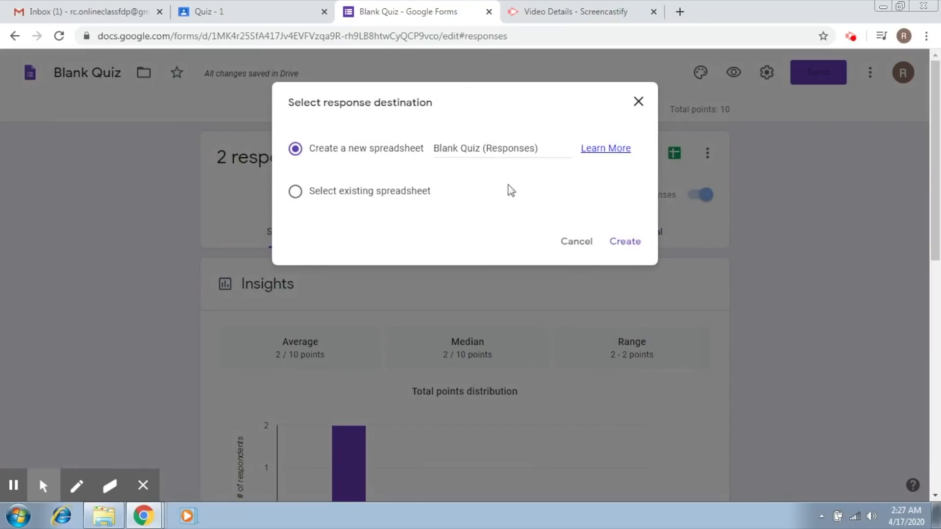
mouse_move(624, 241)
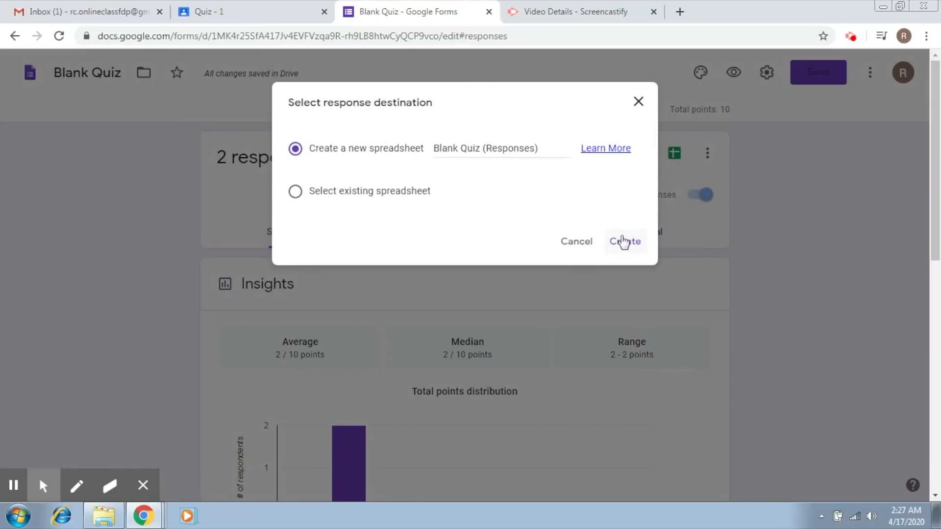
click(624, 241)
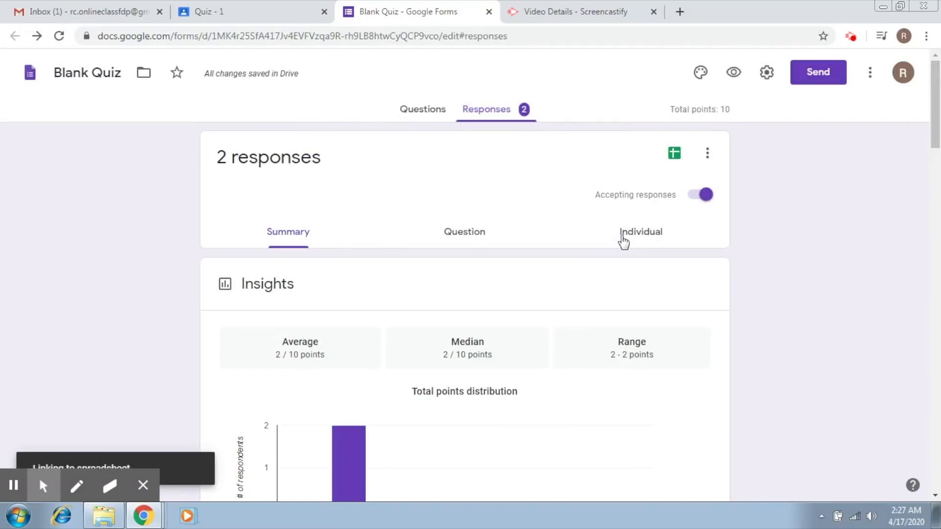
click(673, 152)
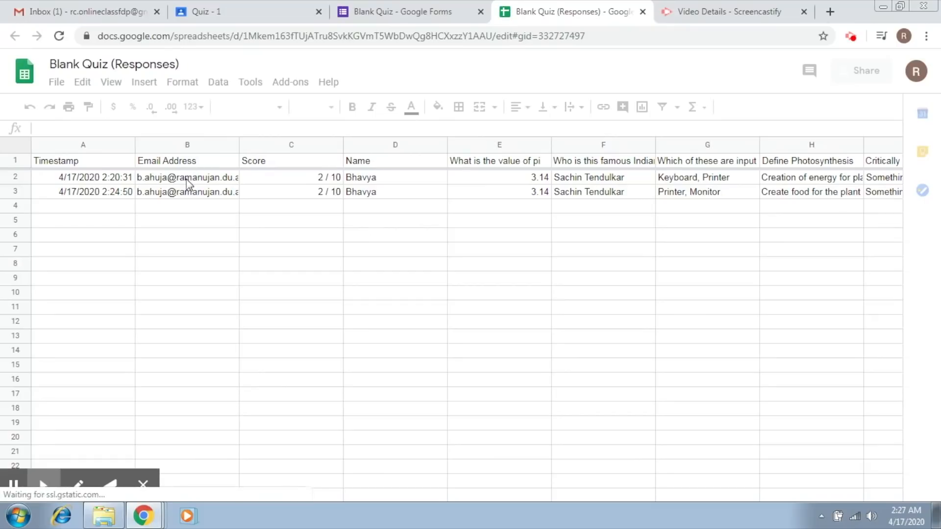
- Look across the response columns to the Robinson Crusoe answers and dismiss the edit-history tip
click(186, 178)
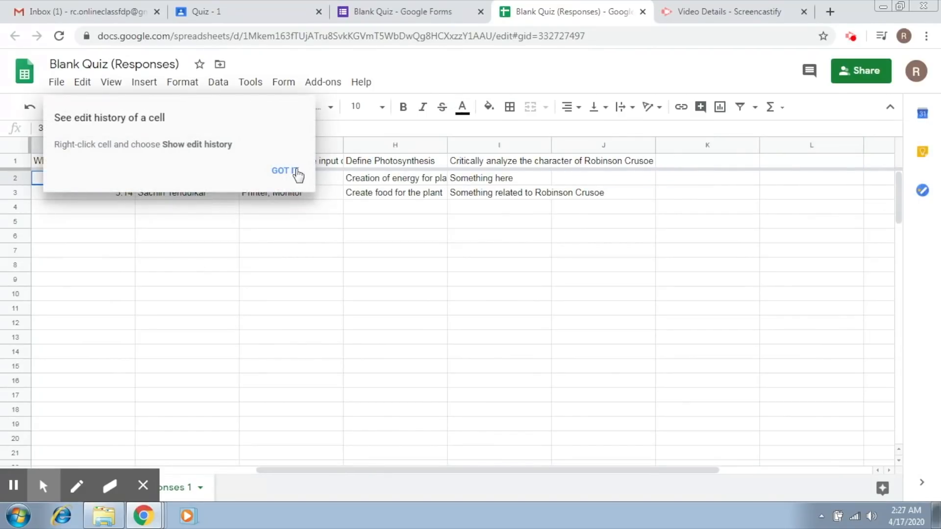
click(281, 170)
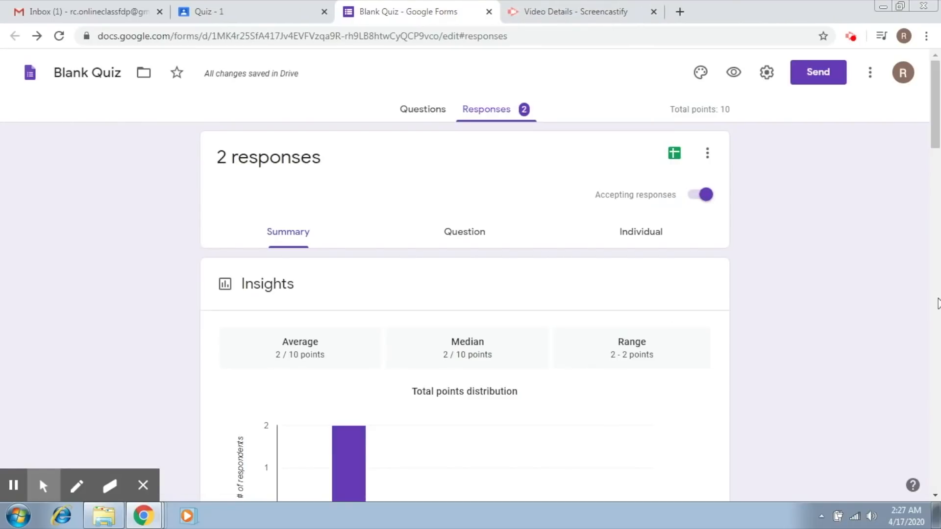
mouse_move(511, 236)
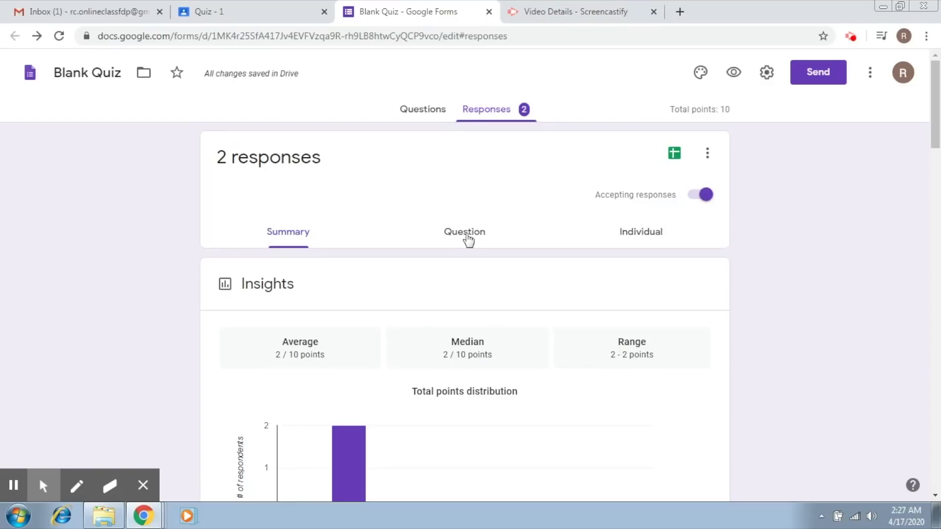
- Step through per-question responses to question 4 of 6, Which of these are input devices
click(464, 231)
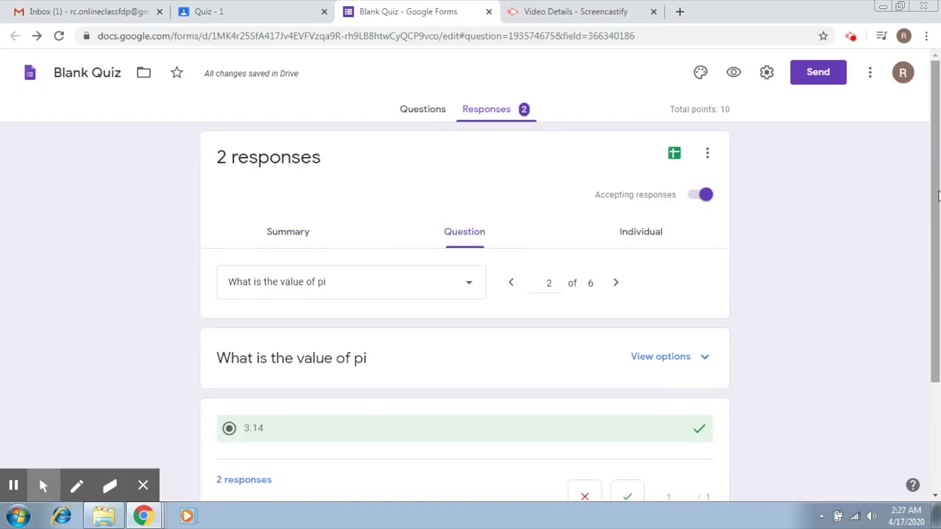
scroll(down, 3)
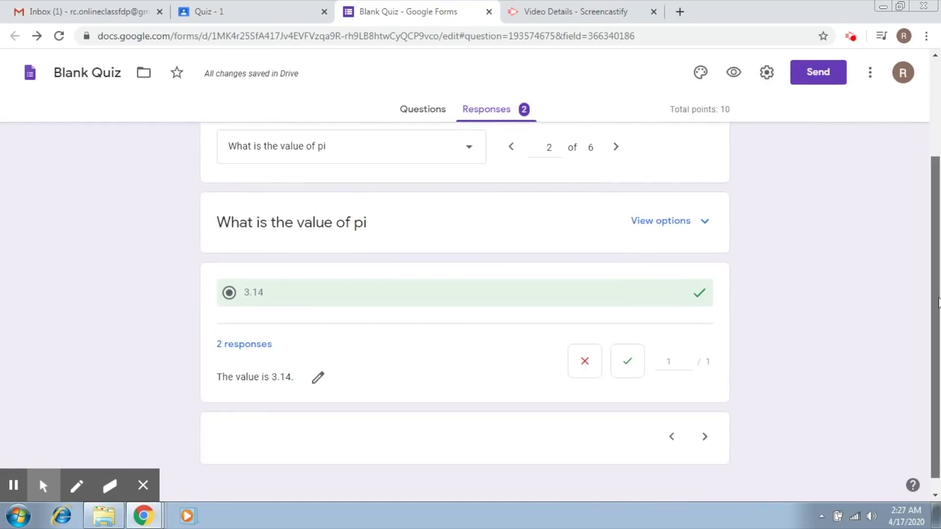
click(705, 436)
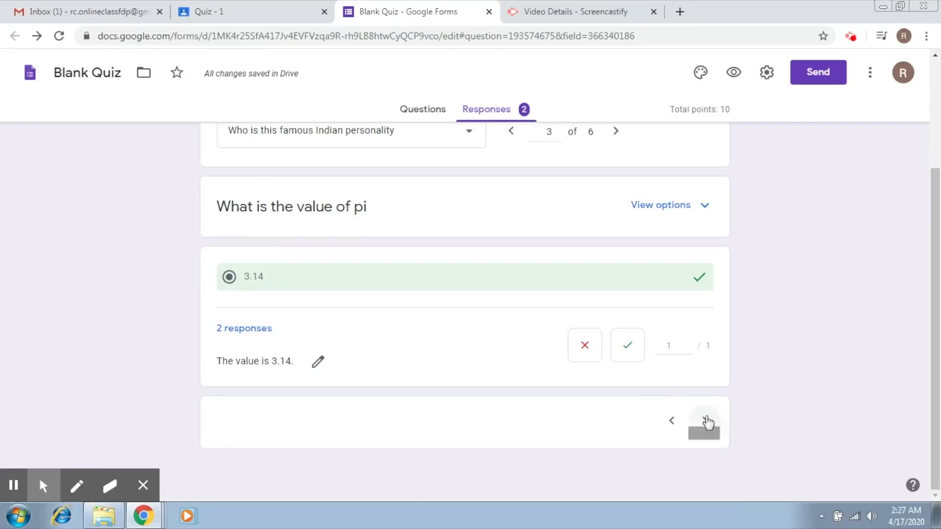
click(703, 420)
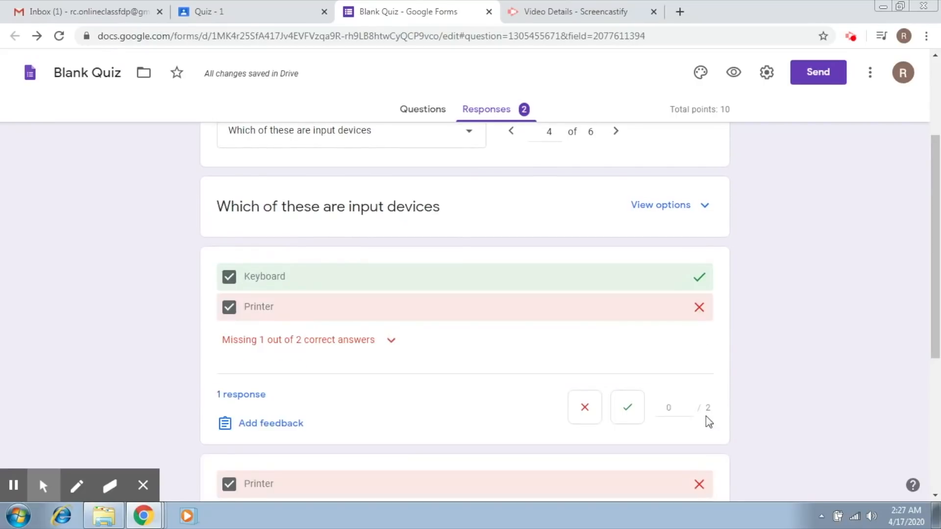
scroll(down, 3)
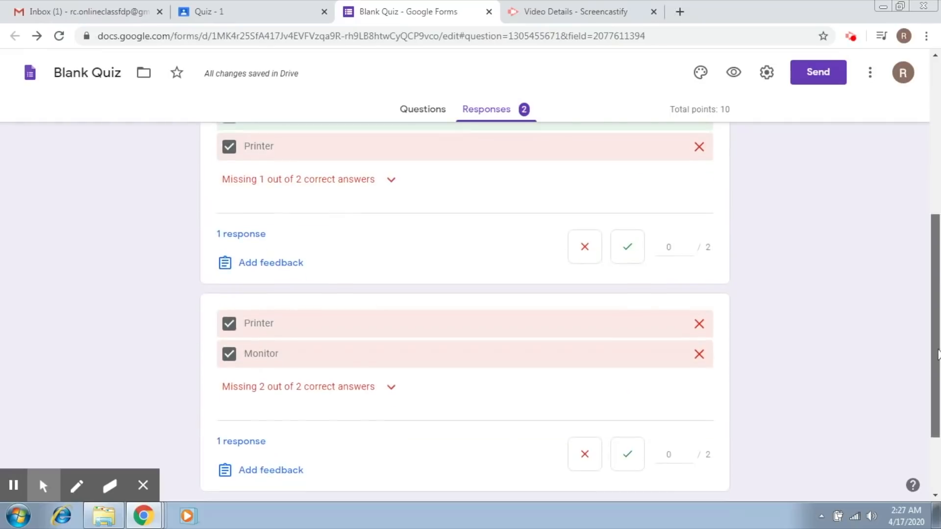
scroll(down, 3)
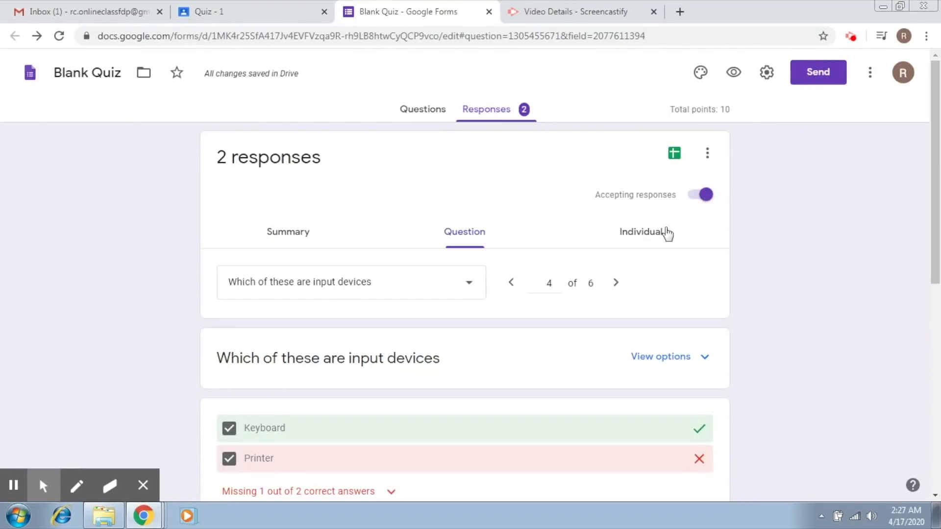
- Read the first individual response scored 2 of 10, past the pi and personality answers
click(641, 231)
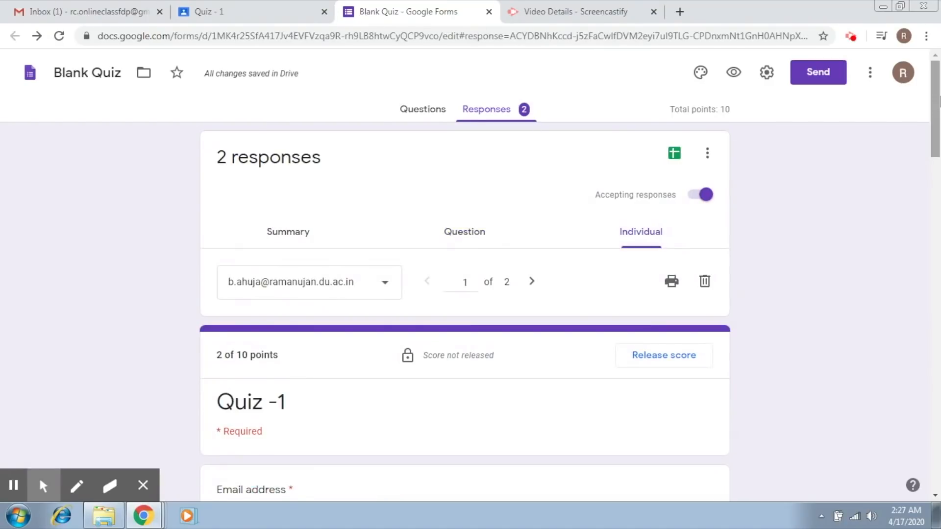
scroll(down, 3)
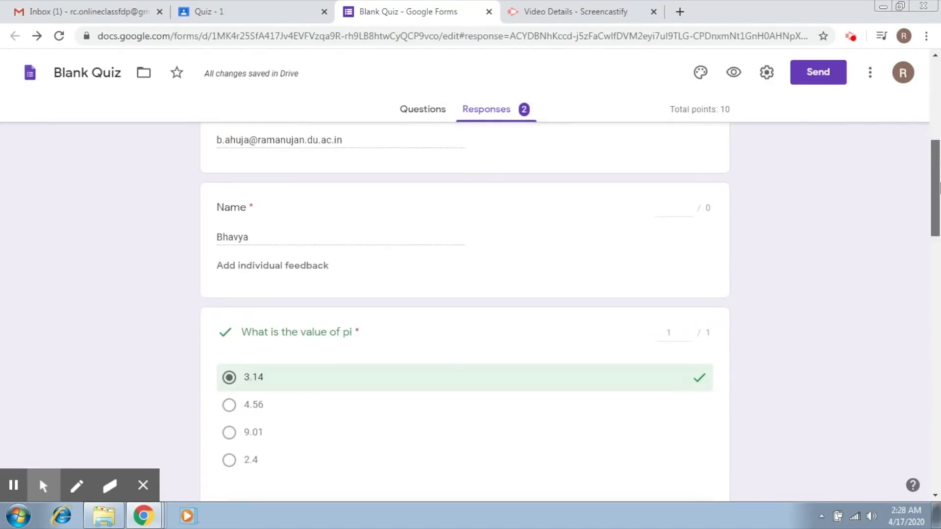
scroll(down, 3)
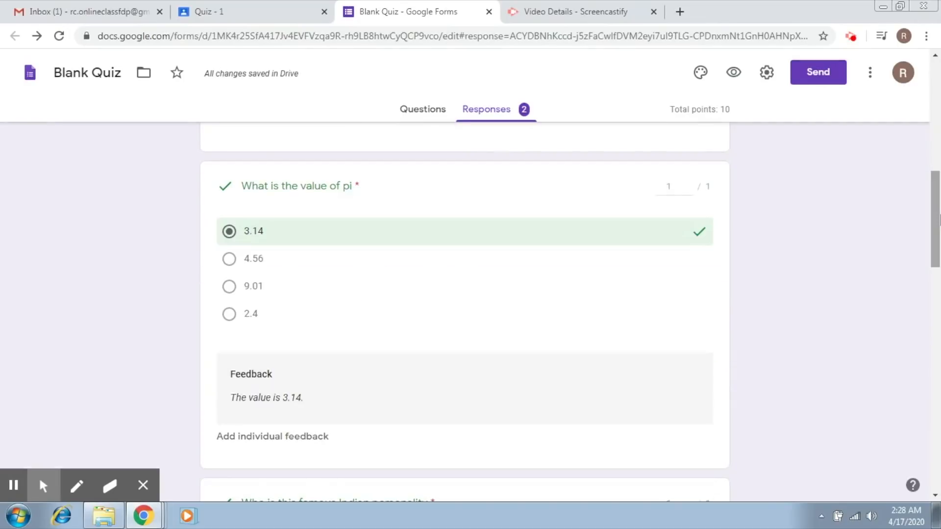
scroll(down, 3)
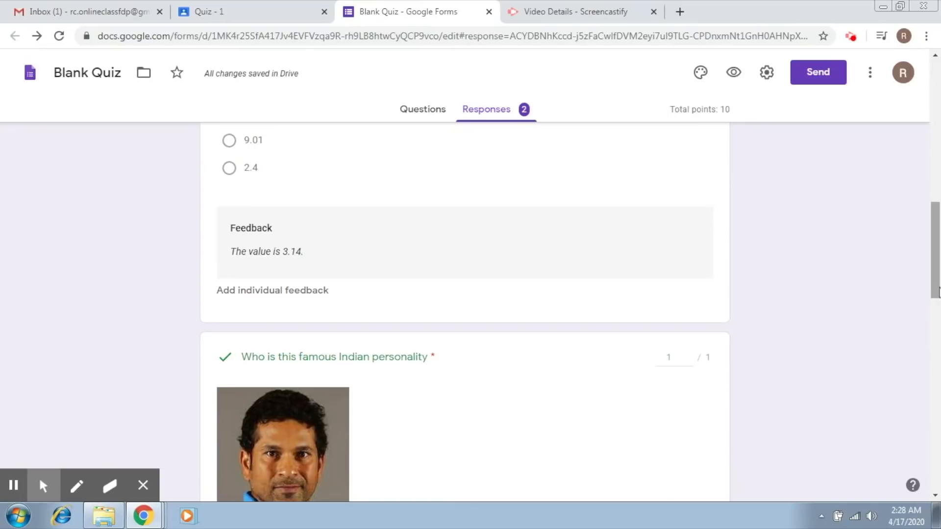
scroll(down, 3)
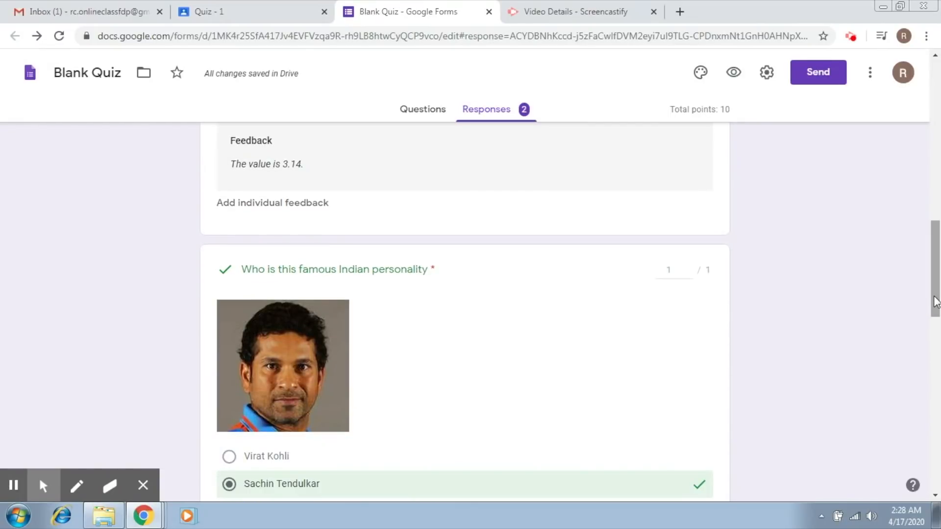